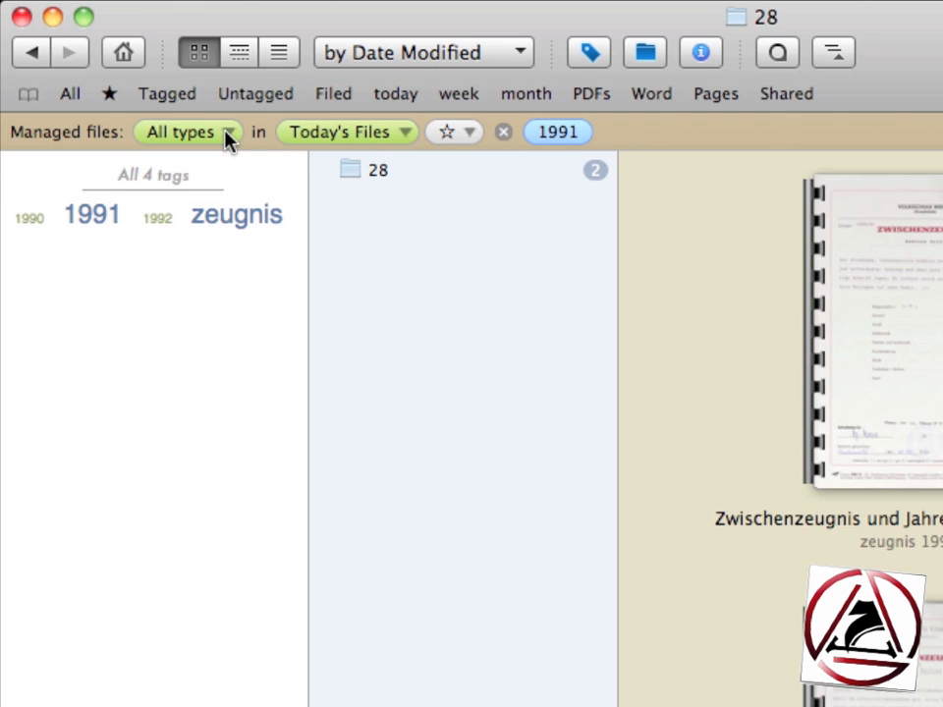
pyautogui.moveTo(546, 142)
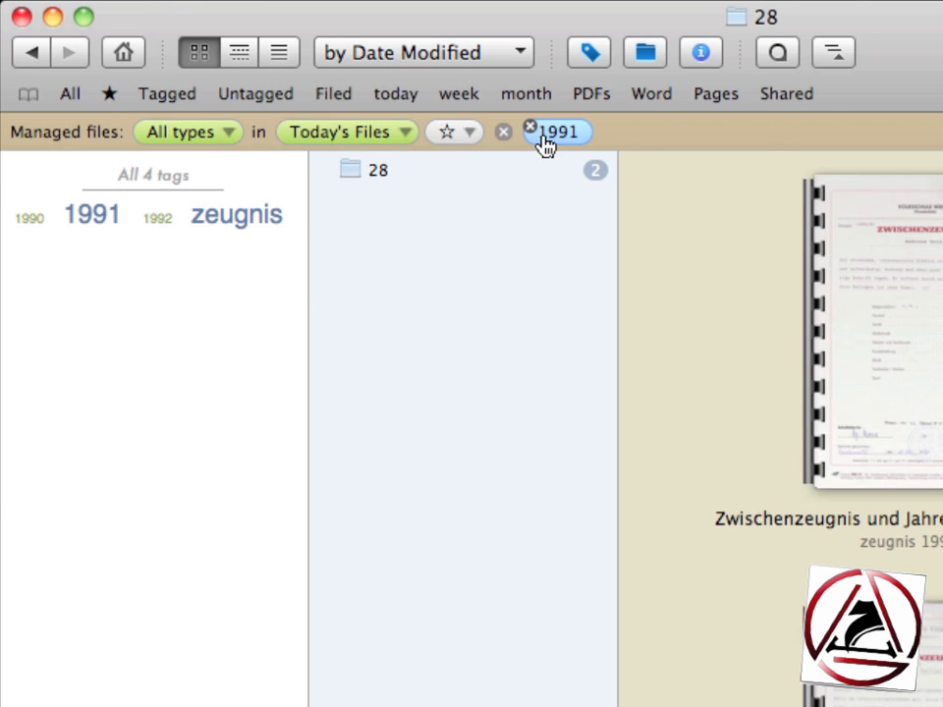
pyautogui.moveTo(535, 135)
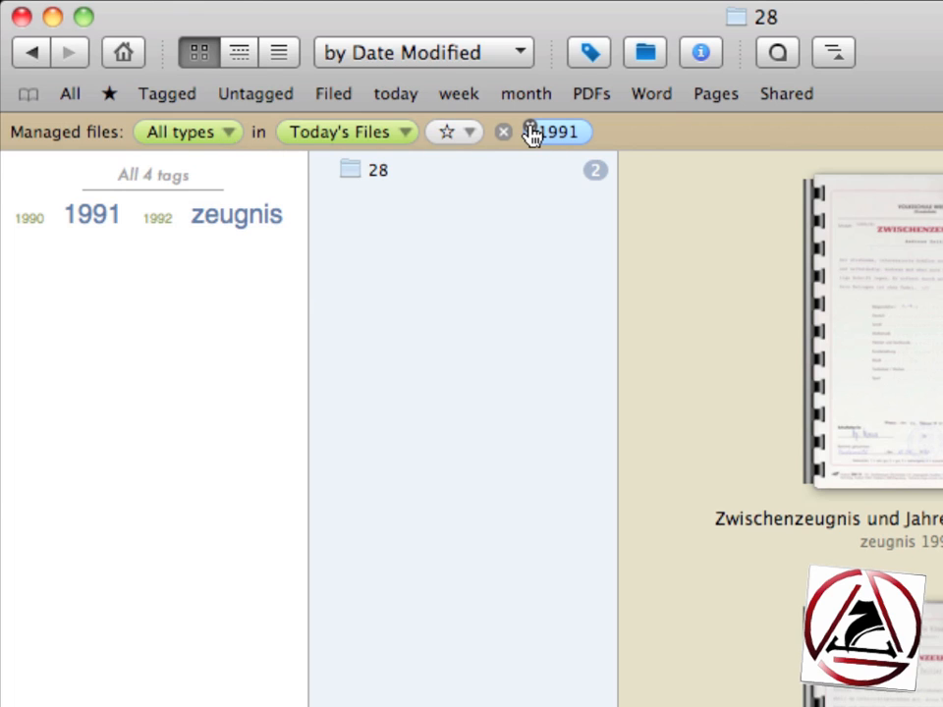
# Show the rating filter choices for today's 1991-tagged files.
pyautogui.click(469, 132)
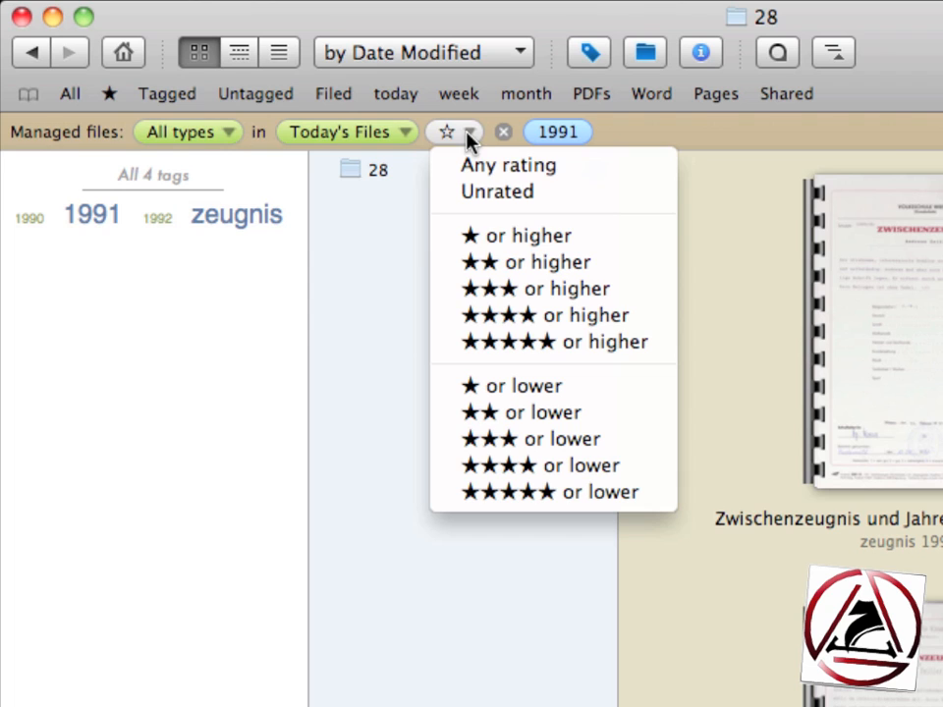
pyautogui.moveTo(550, 288)
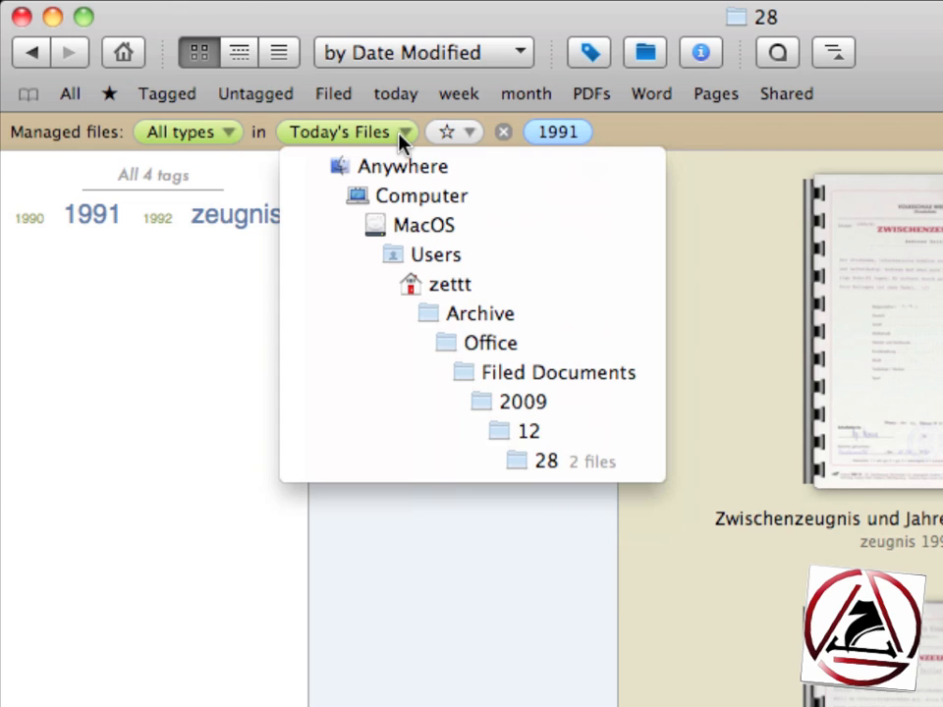
# Restrict the 1991-tagged search to the Filed Documents location.
pyautogui.click(559, 372)
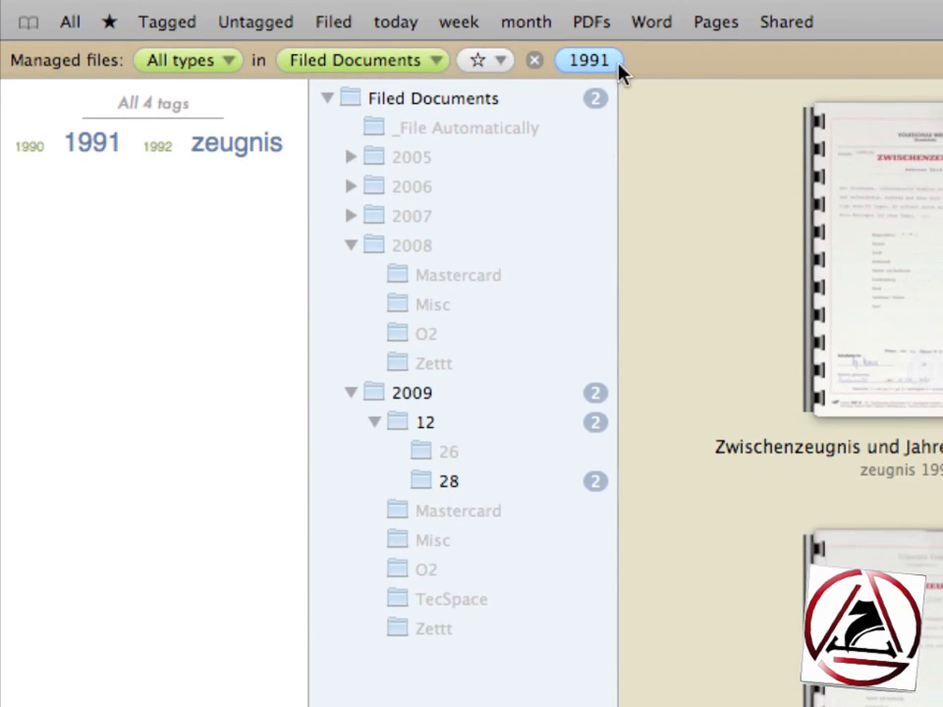
pyautogui.moveTo(506, 487)
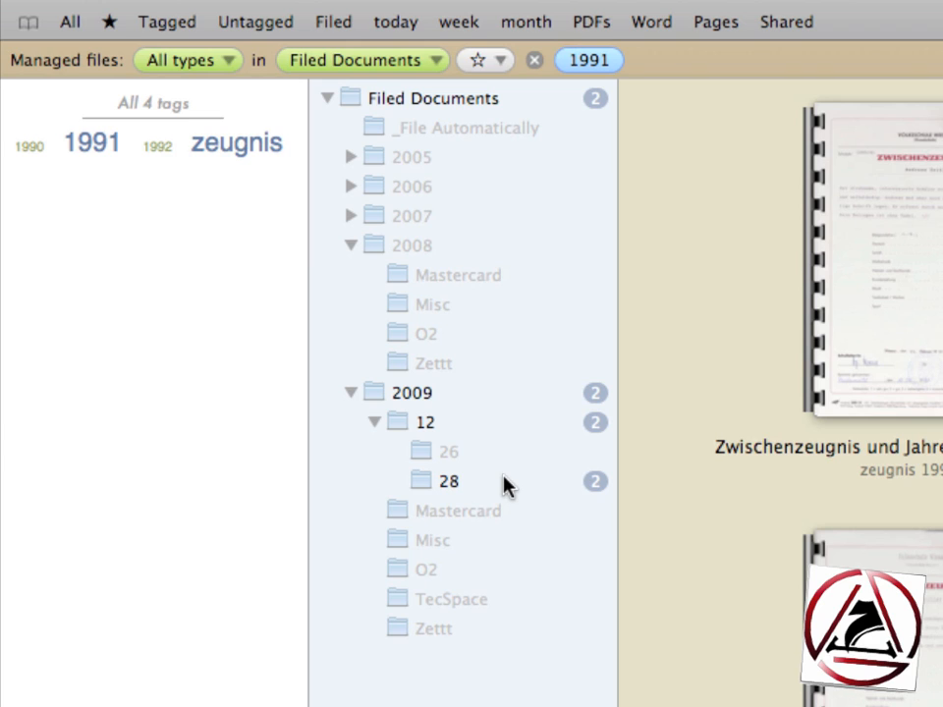
pyautogui.moveTo(314, 93)
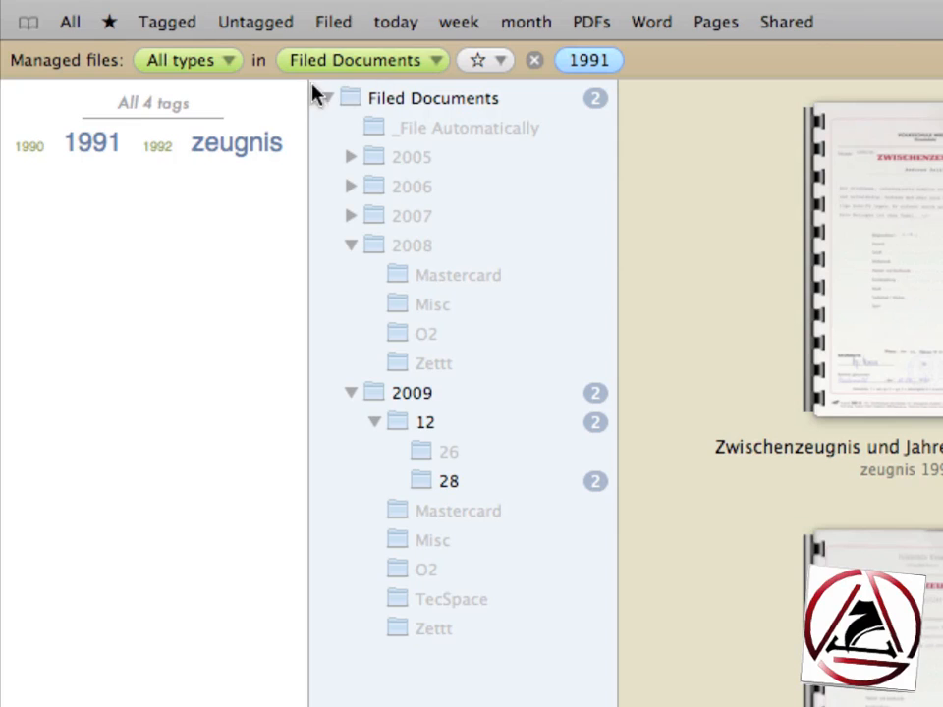
pyautogui.moveTo(216, 98)
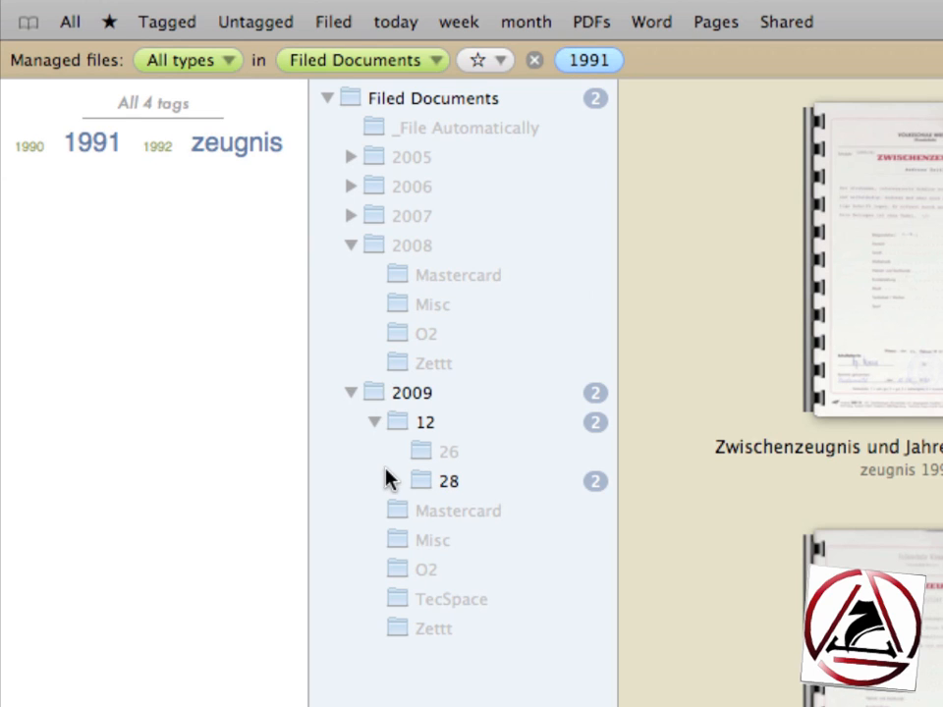
pyautogui.moveTo(382, 480)
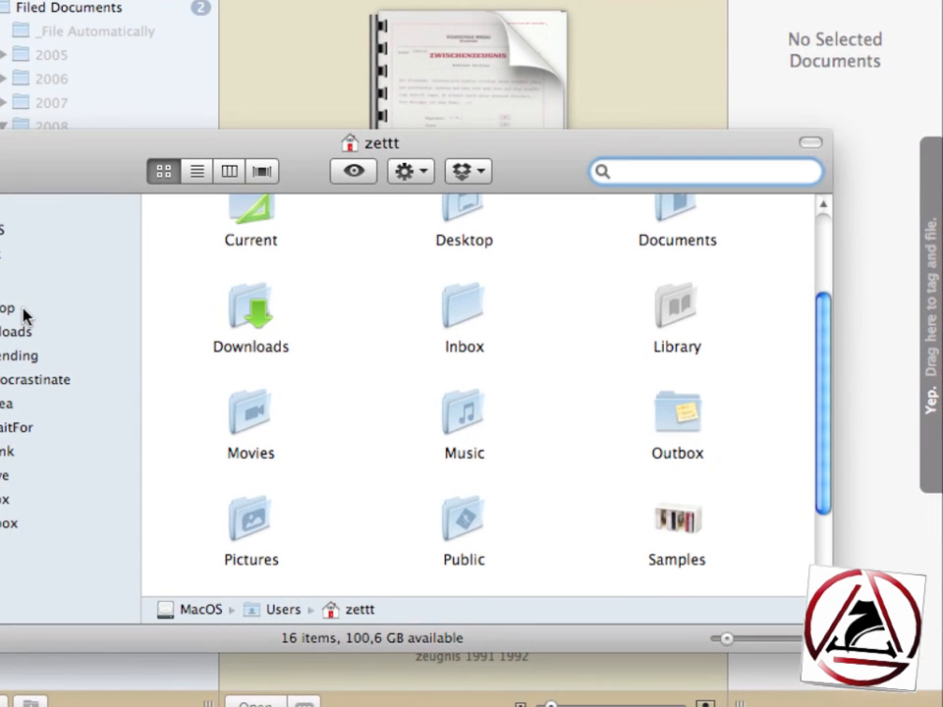
# Search Finder for 'zeugnis' and scroll through the 30 results.
pyautogui.write('zeugnis')
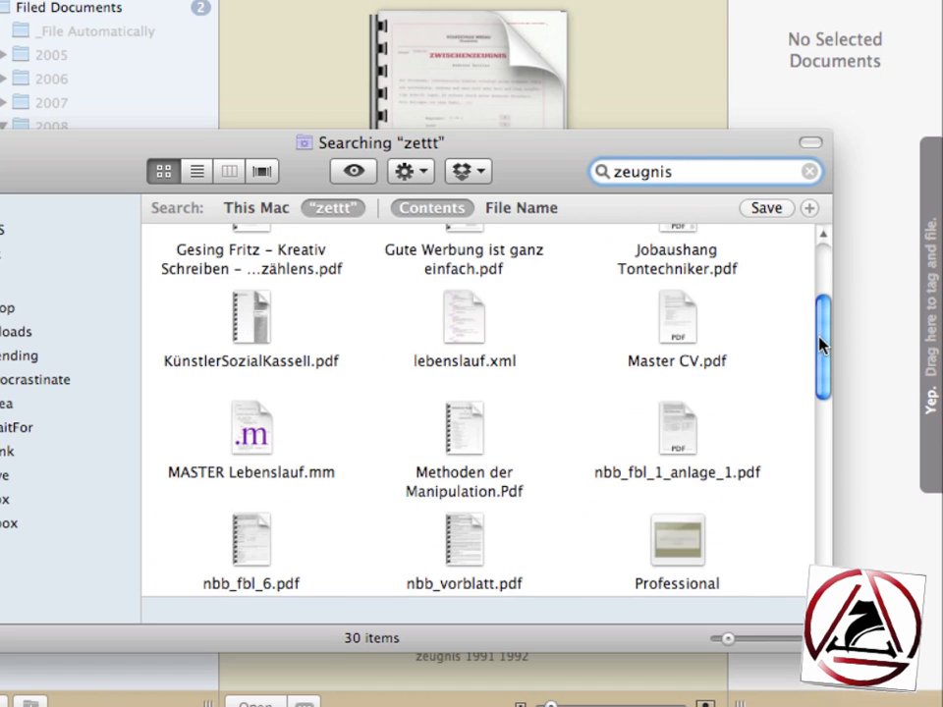
pyautogui.scroll(-3)
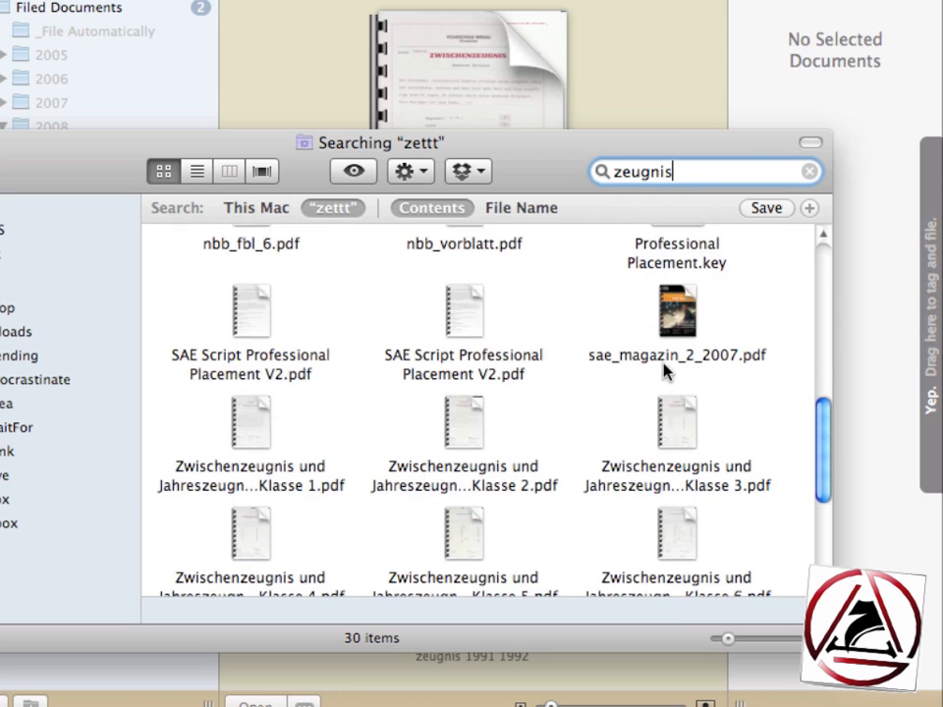
pyautogui.click(676, 312)
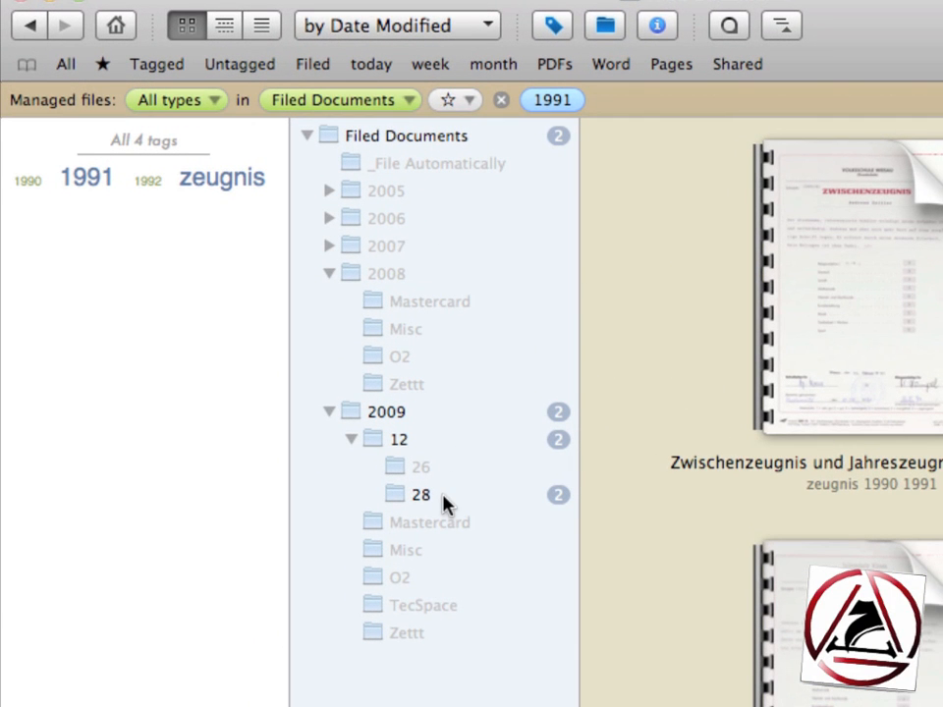
pyautogui.moveTo(589, 518)
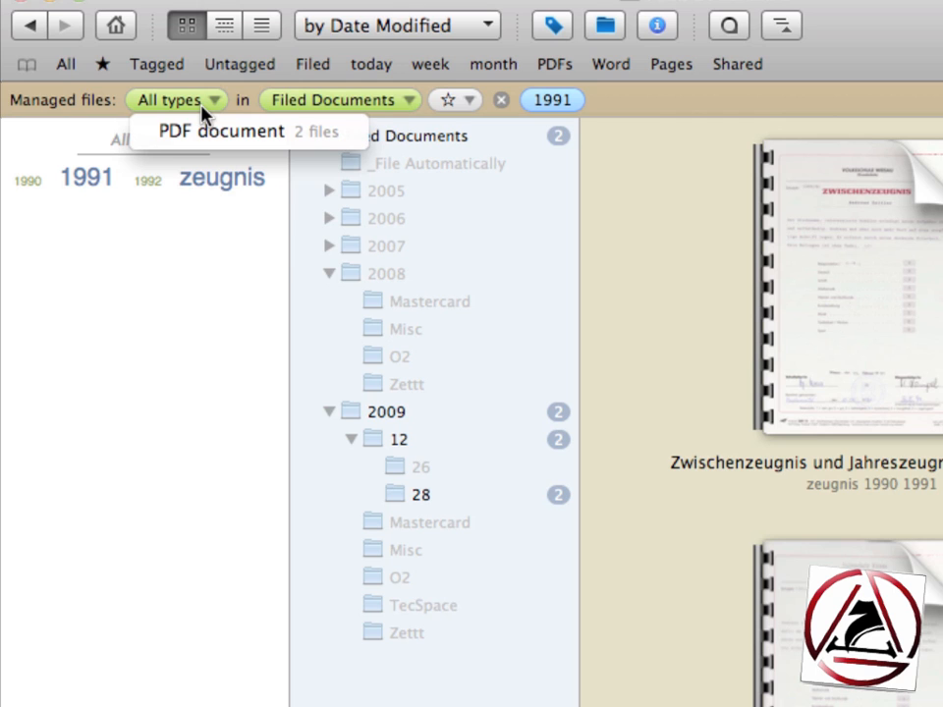
# Dismiss the file types list and search the tagged files' contents for '1990'.
pyautogui.click(223, 130)
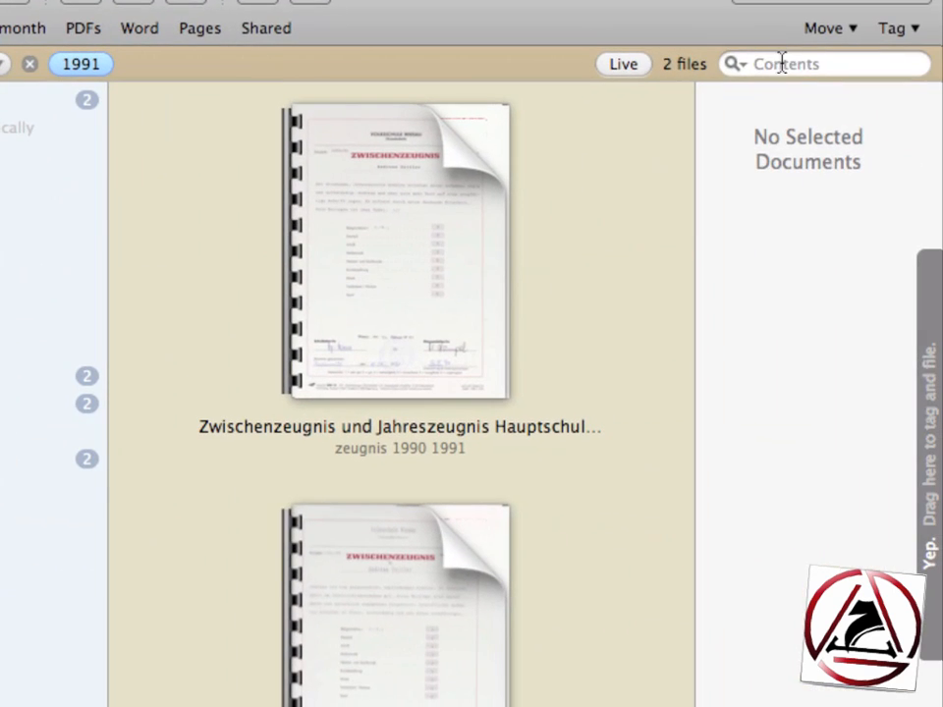
pyautogui.click(825, 63)
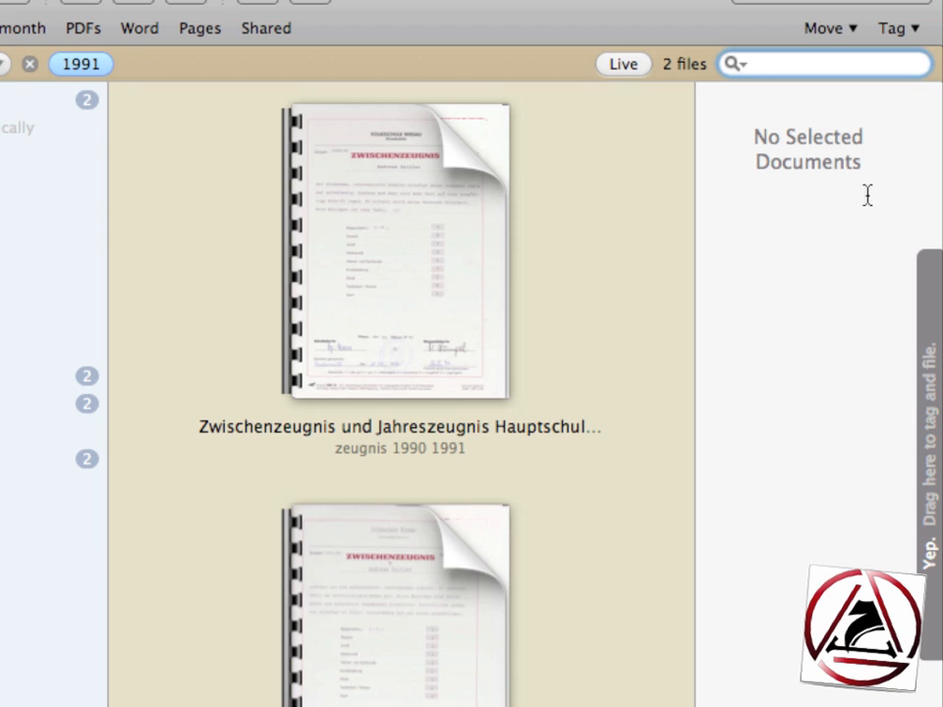
pyautogui.write('1990')
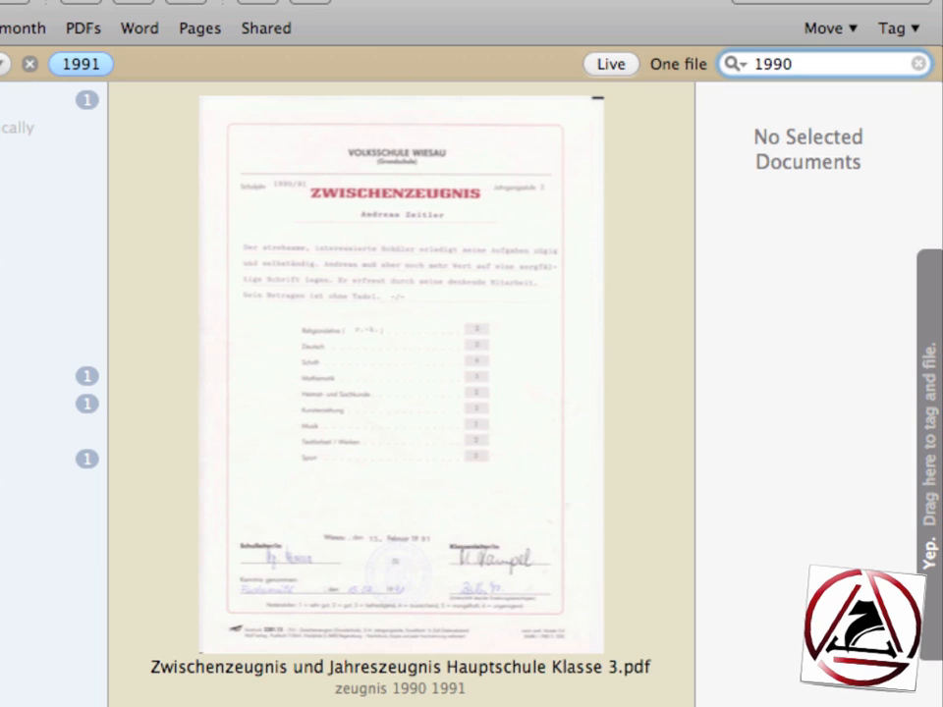
pyautogui.click(823, 64)
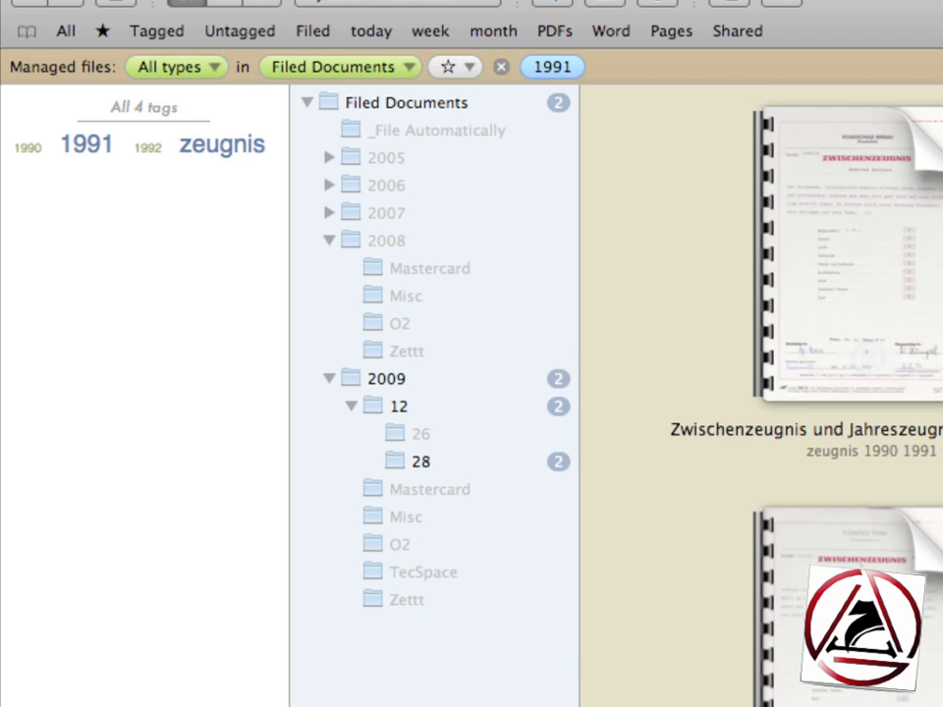
pyautogui.moveTo(113, 205)
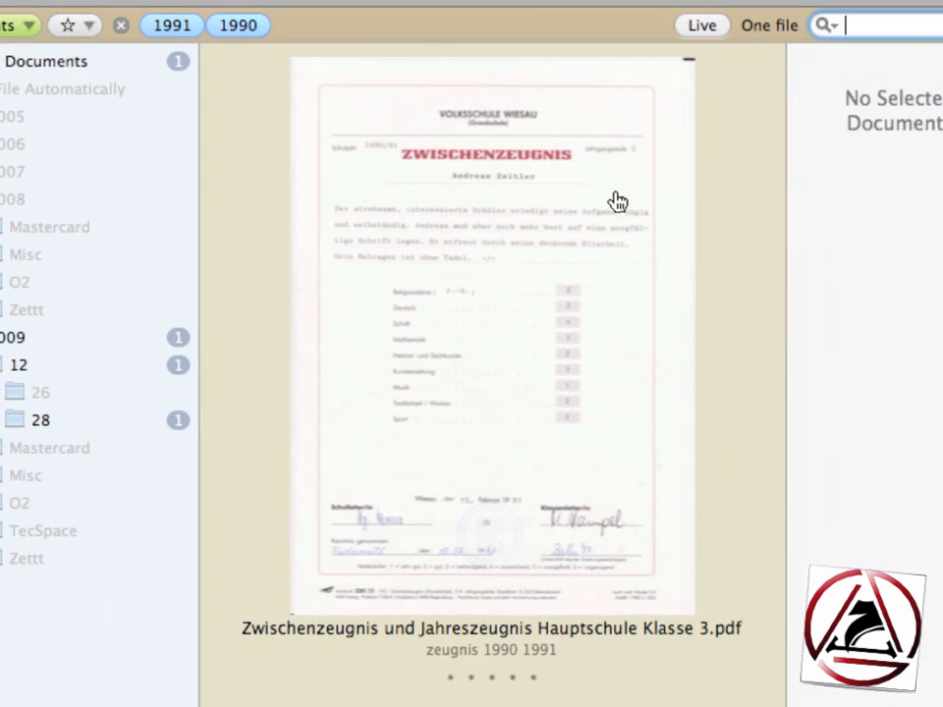
pyautogui.moveTo(644, 686)
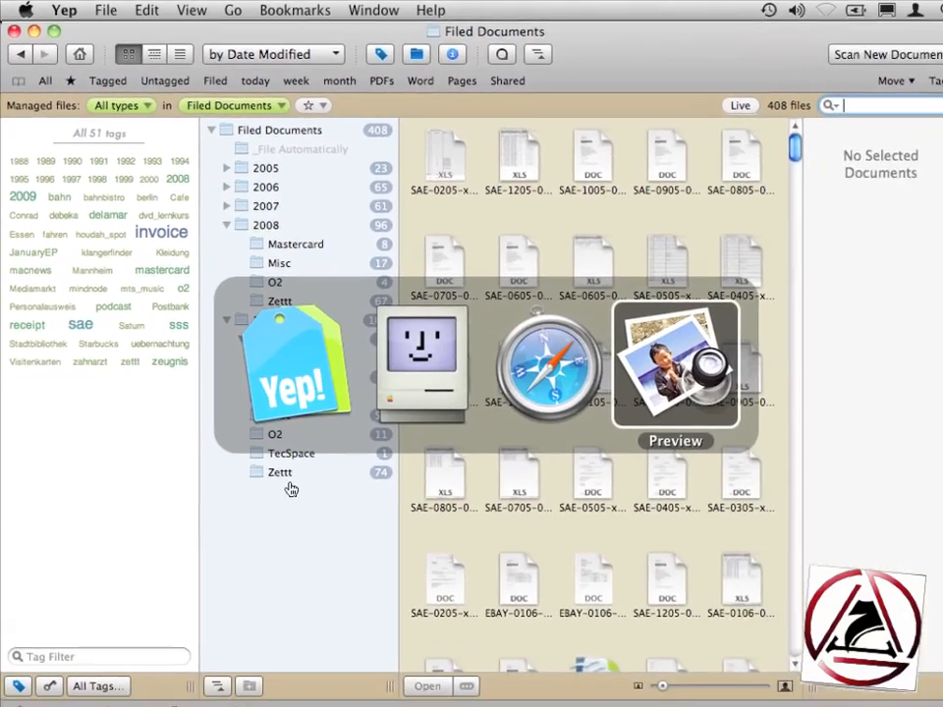
pyautogui.click(675, 363)
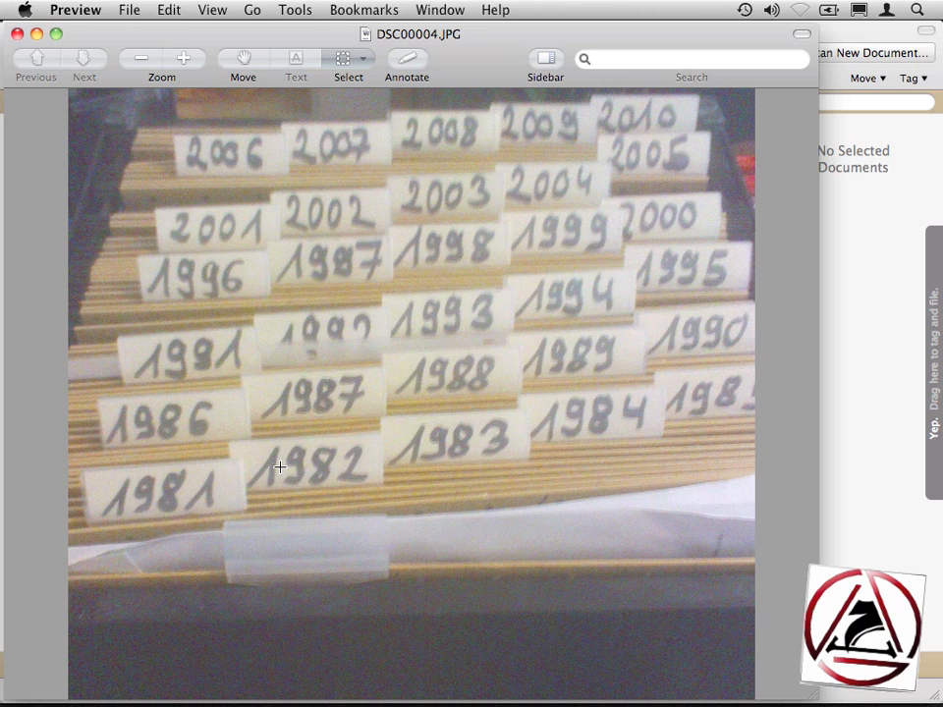
pyautogui.moveTo(135, 510)
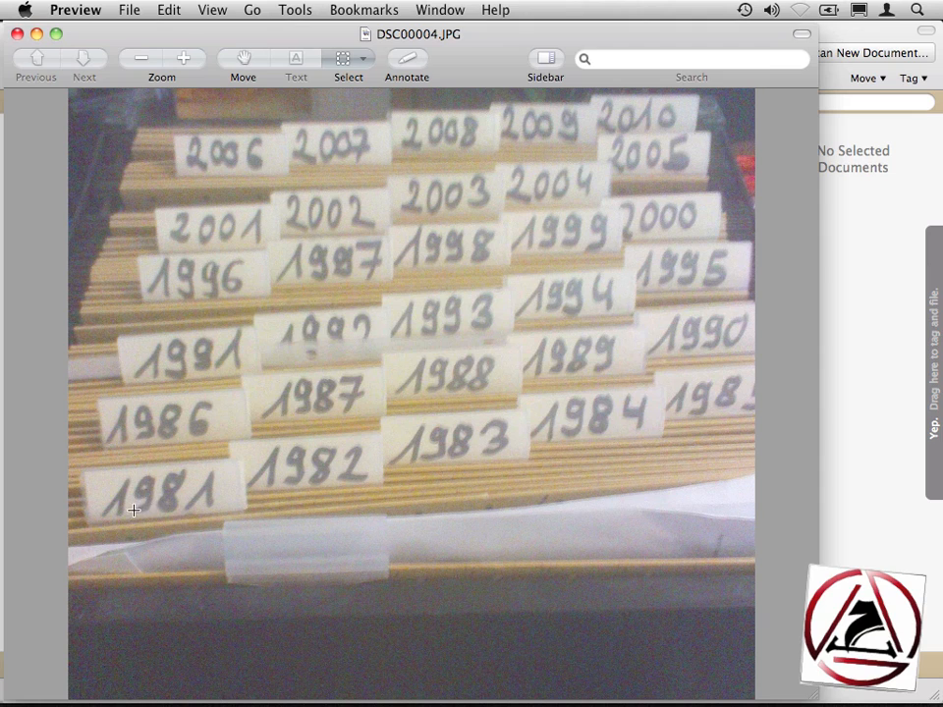
pyautogui.moveTo(427, 450)
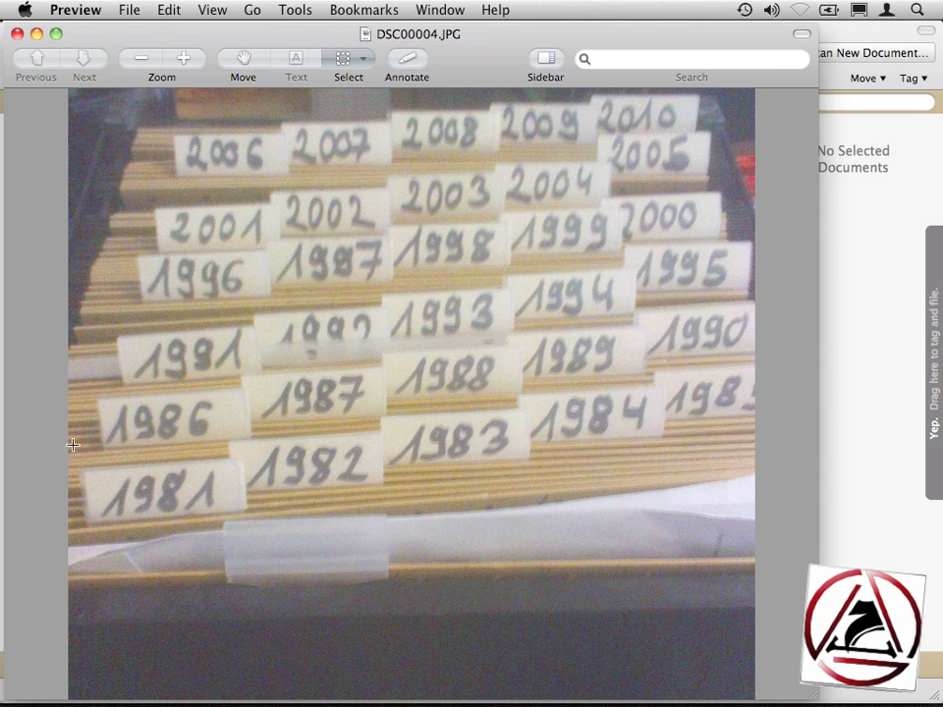
pyautogui.moveTo(348, 402)
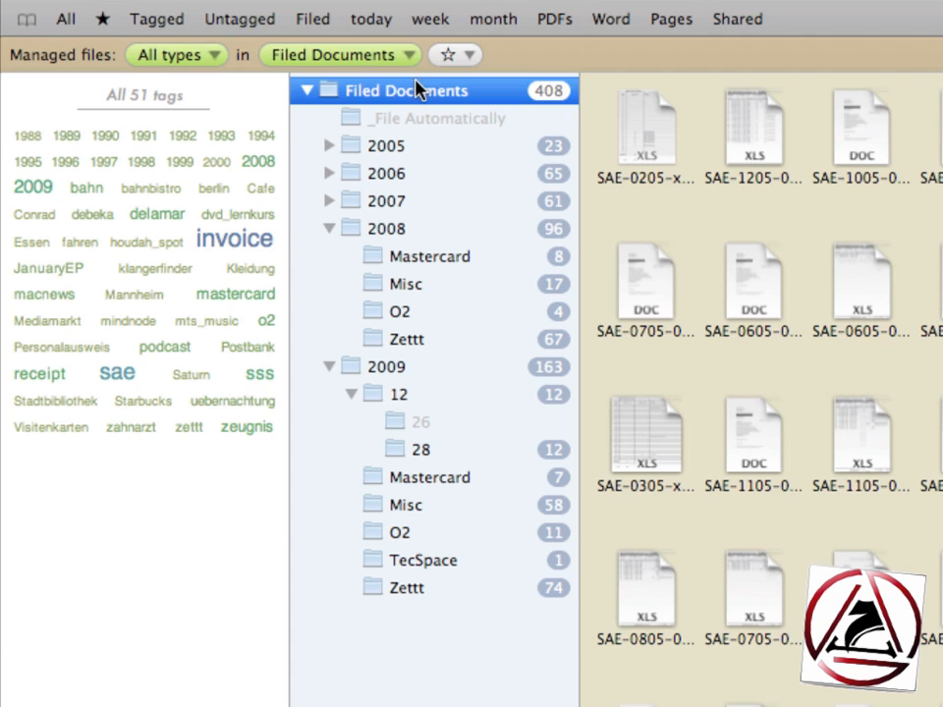
# Create folder 1988 in Filed Documents and move the Klasse 1 report from 2009/12/28.
pyautogui.click(378, 63)
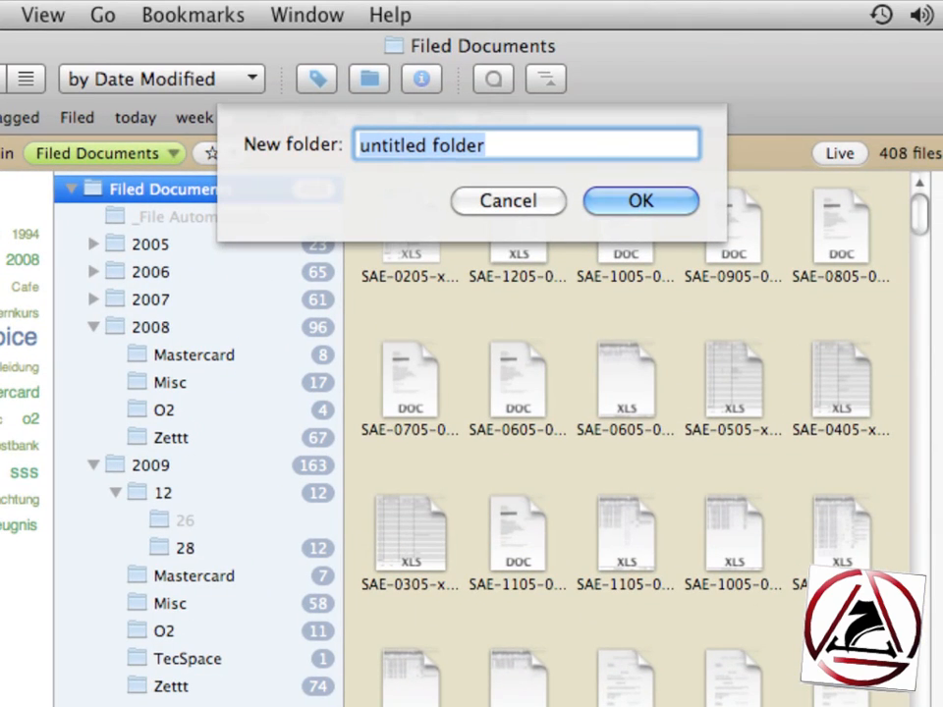
pyautogui.click(508, 200)
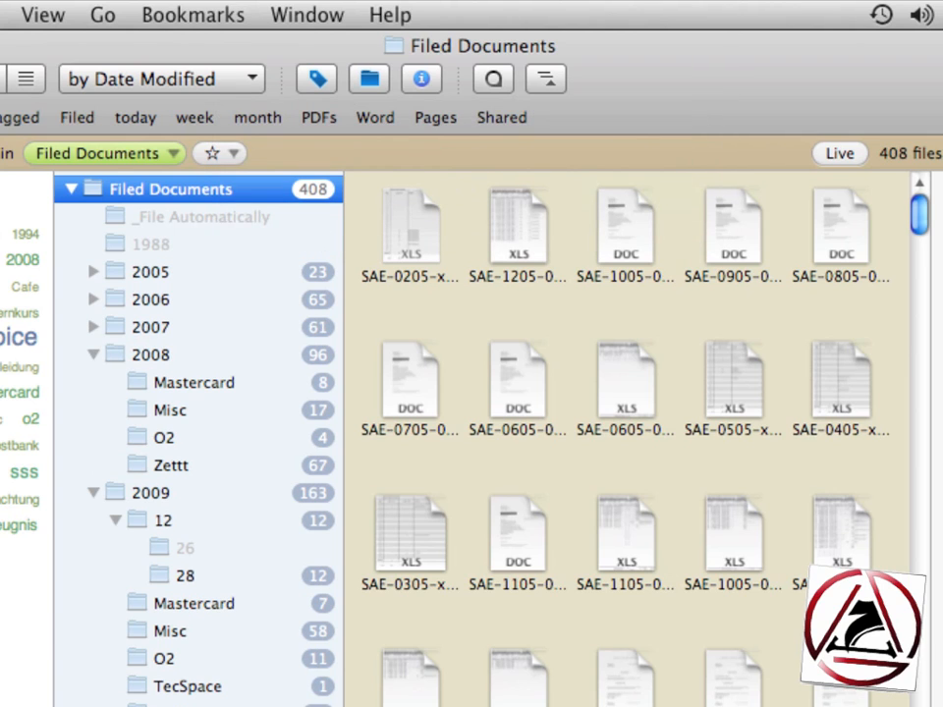
pyautogui.moveTo(278, 695)
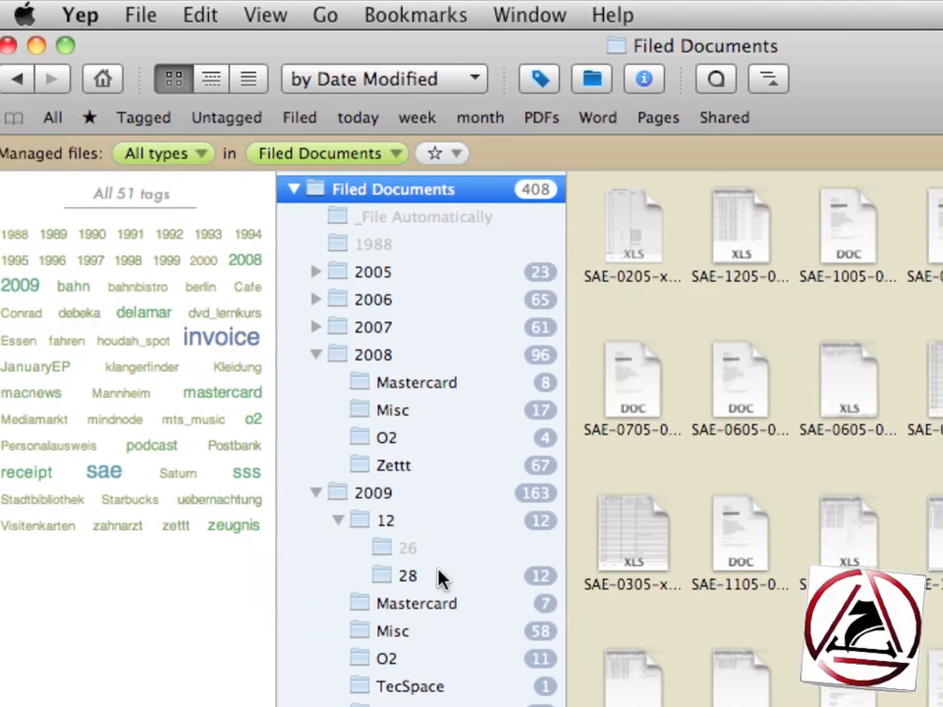
pyautogui.click(26, 232)
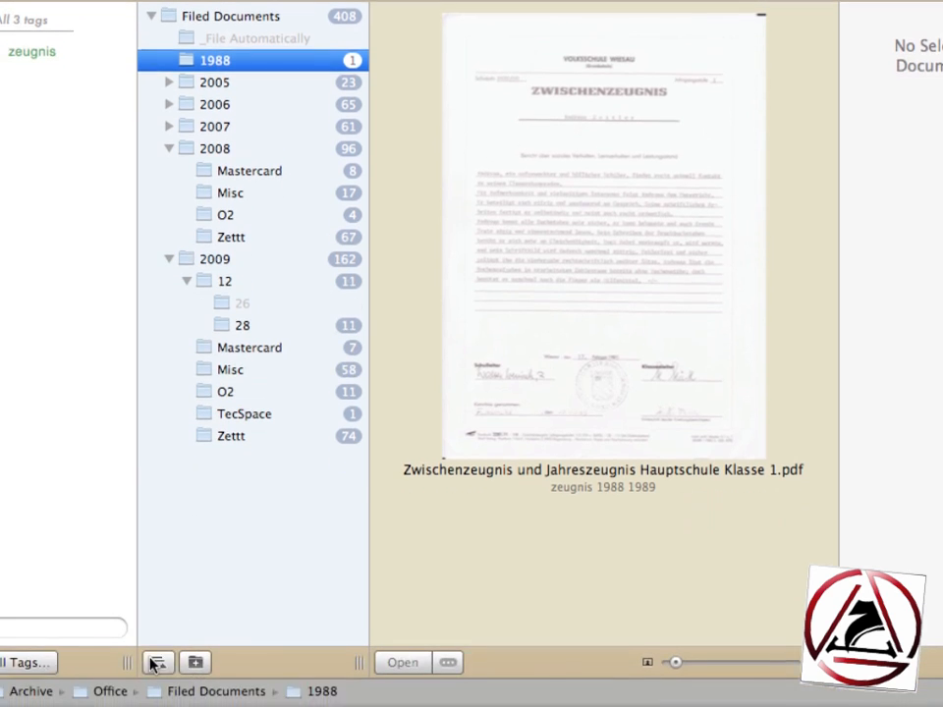
pyautogui.click(158, 662)
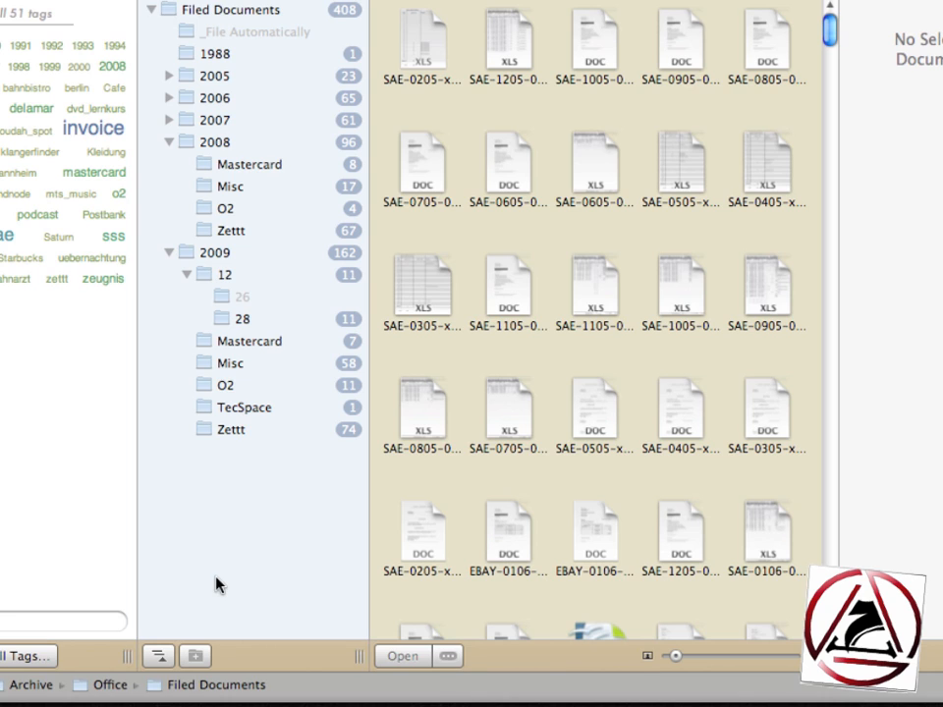
pyautogui.click(177, 74)
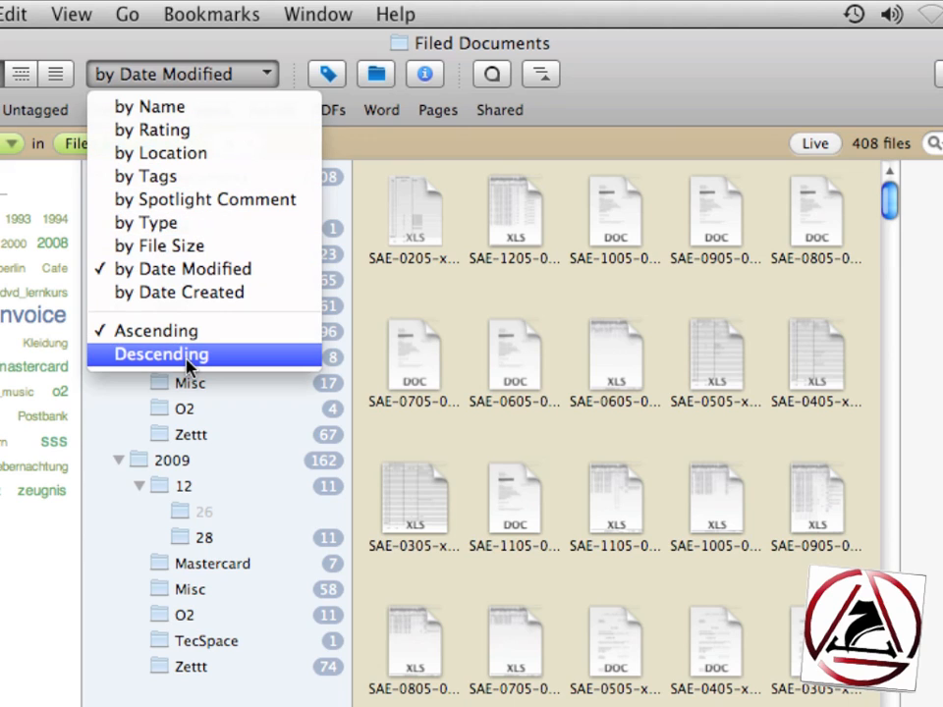
pyautogui.click(160, 354)
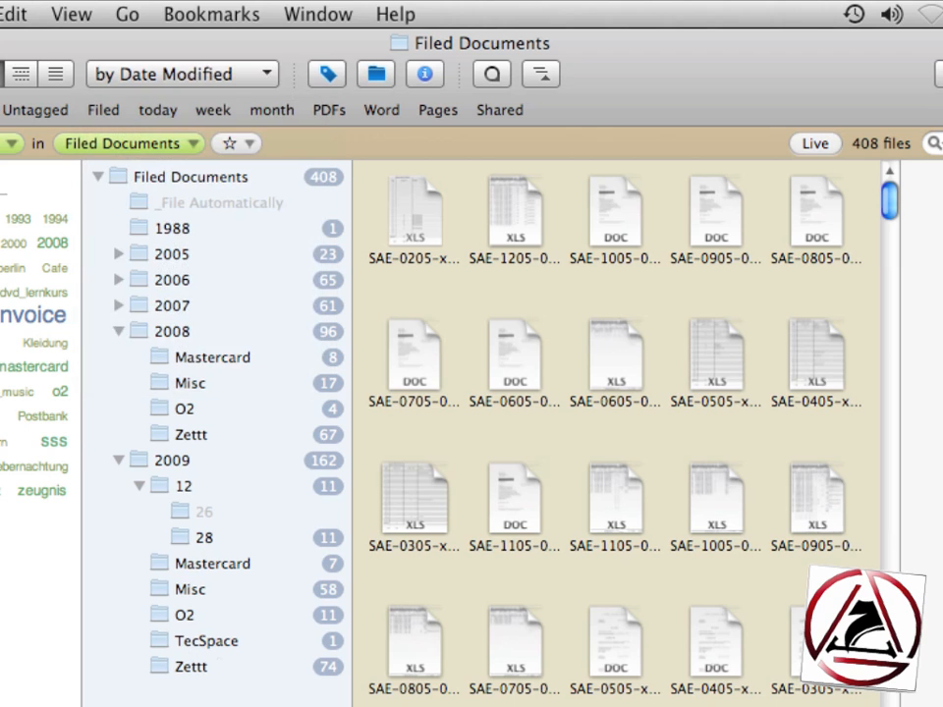
pyautogui.click(147, 54)
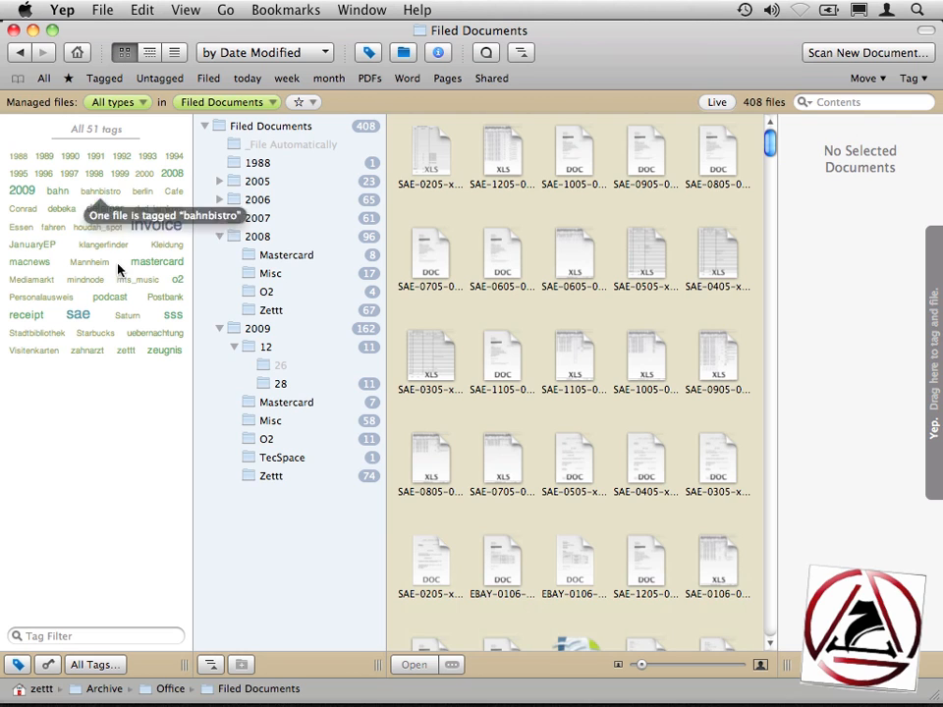
pyautogui.moveTo(162, 273)
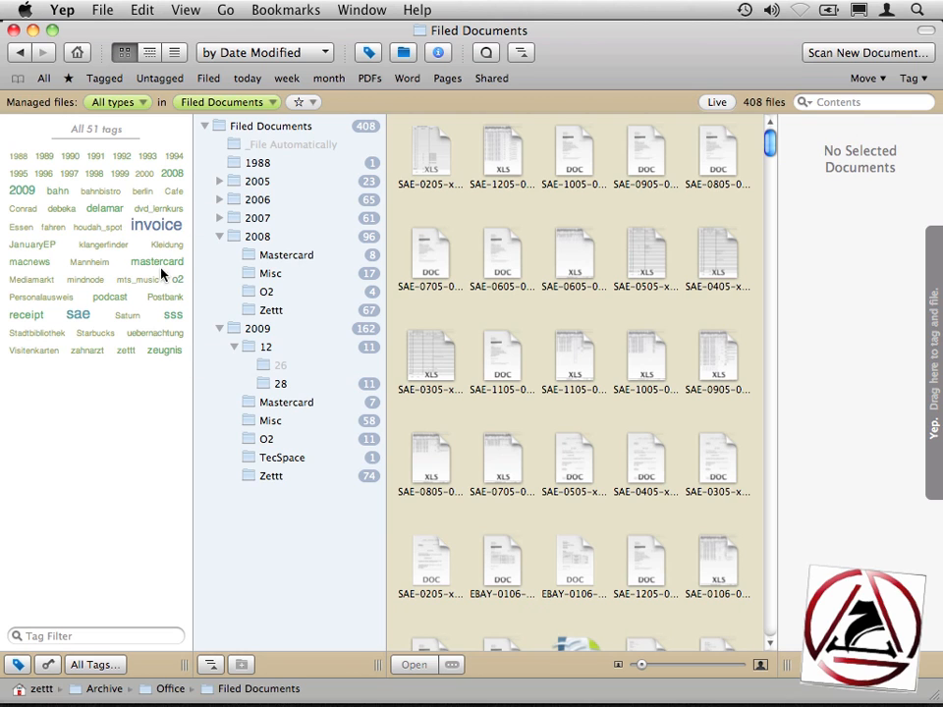
# Filter by the invoice tag, then add the 2009 tag.
pyautogui.click(157, 225)
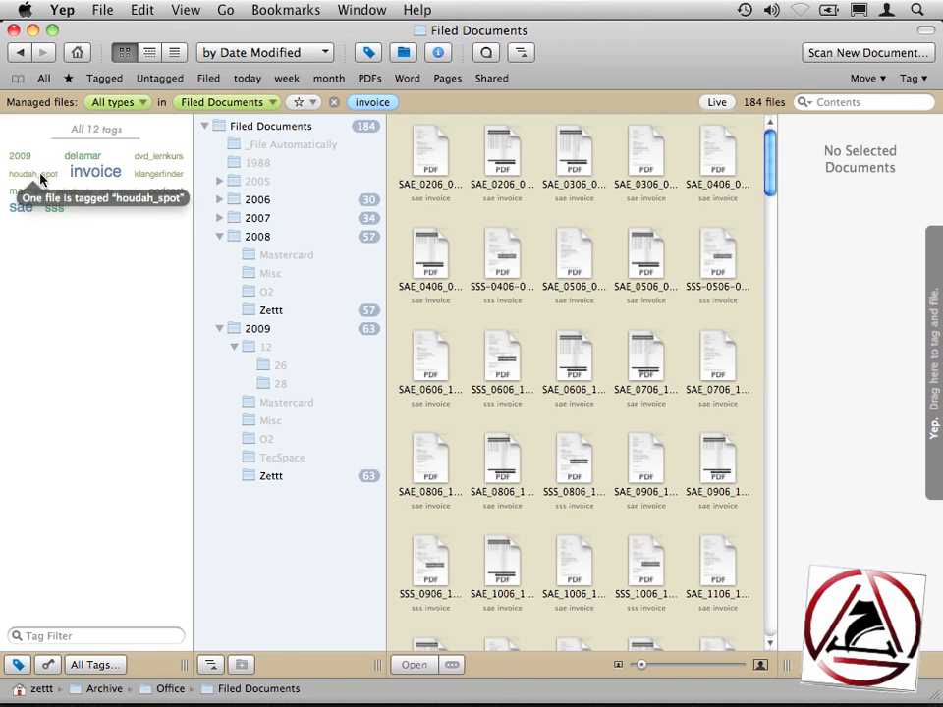
pyautogui.moveTo(143, 280)
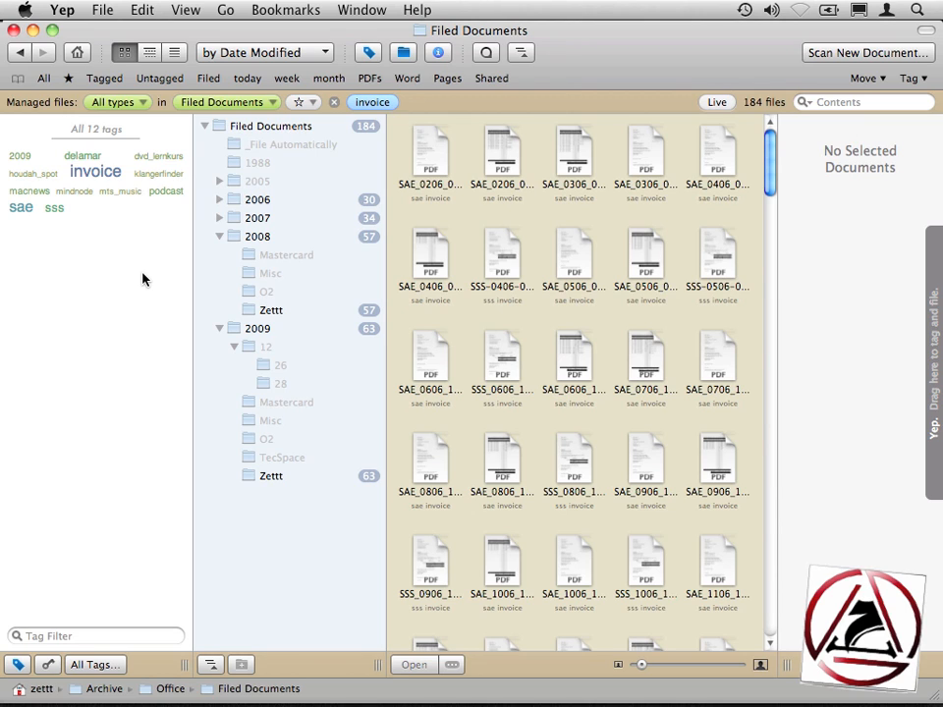
pyautogui.moveTo(153, 218)
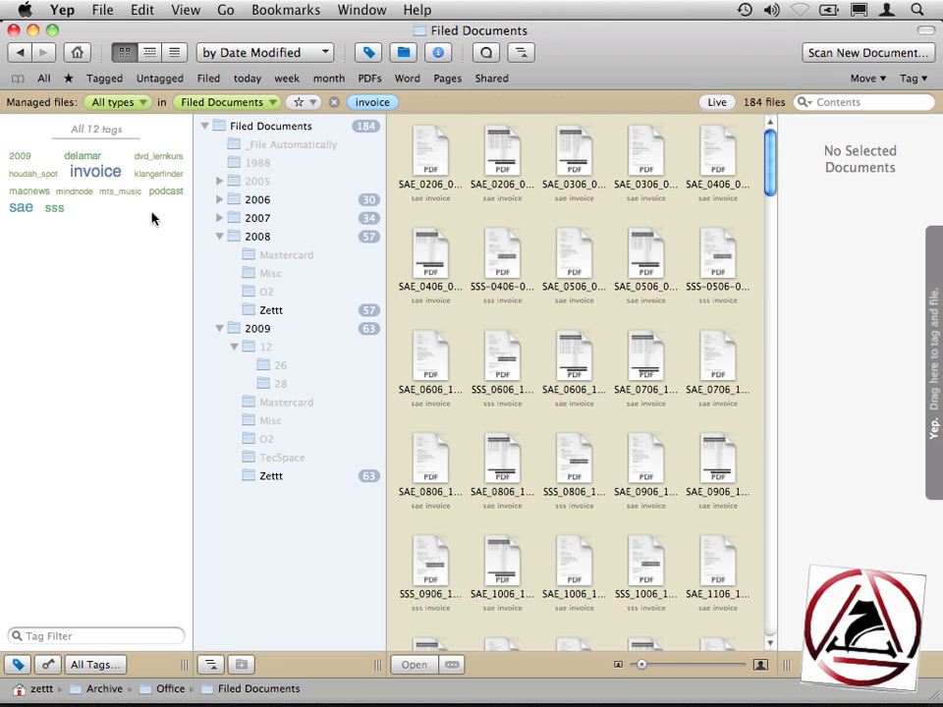
pyautogui.moveTo(165, 191)
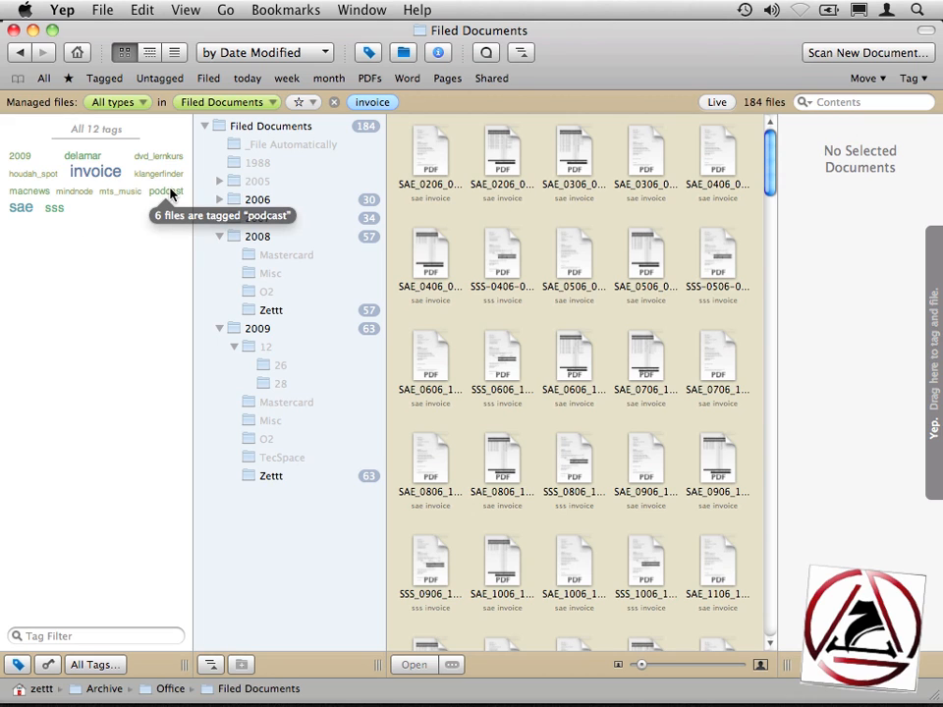
pyautogui.moveTo(20, 156)
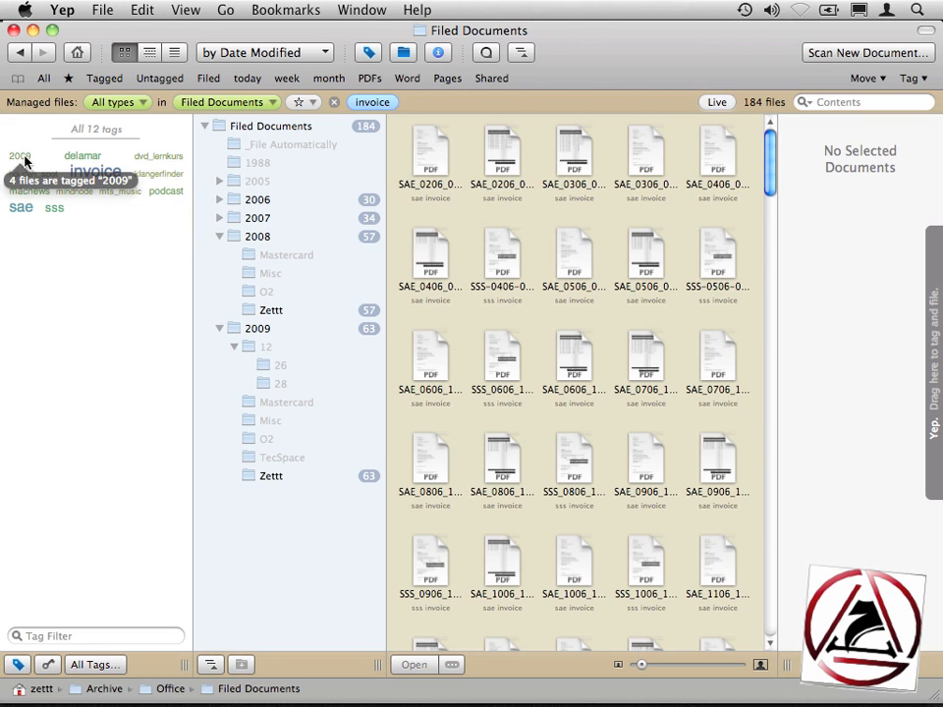
pyautogui.click(21, 156)
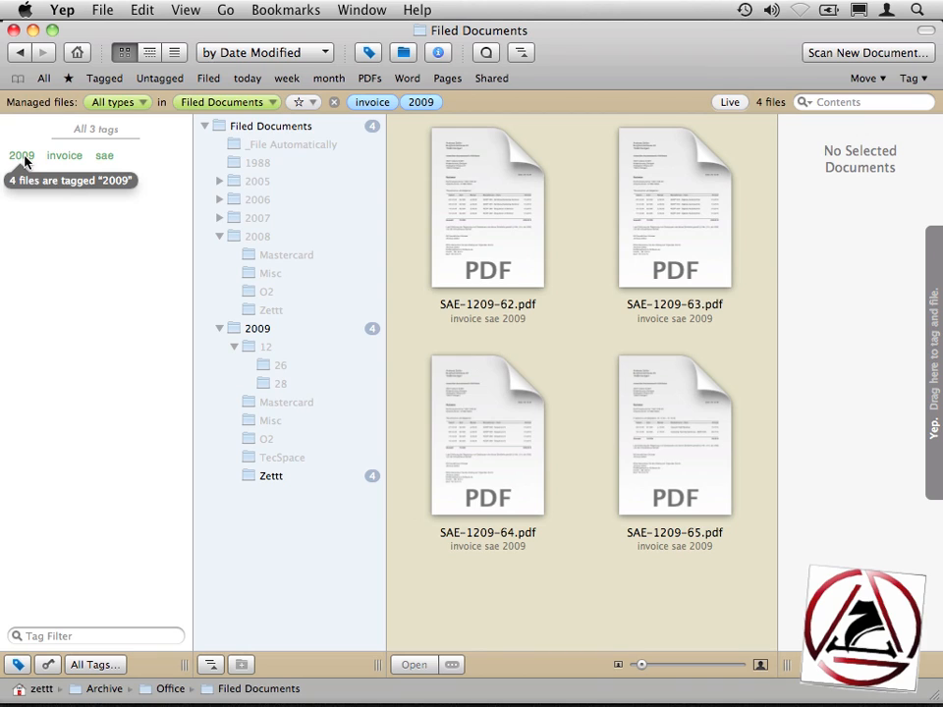